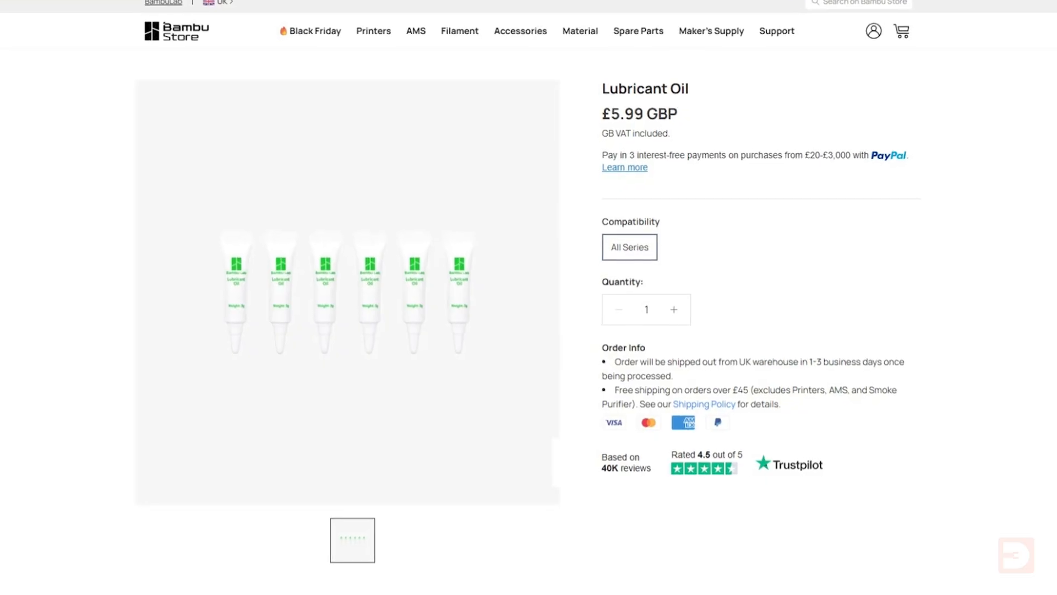
- Scroll the t-shirt collection and open the Keep Calm [Shadow] organic cotton t-shirt page
{"action": "scroll", "scroll_direction": "down", "scroll_amount": 3}
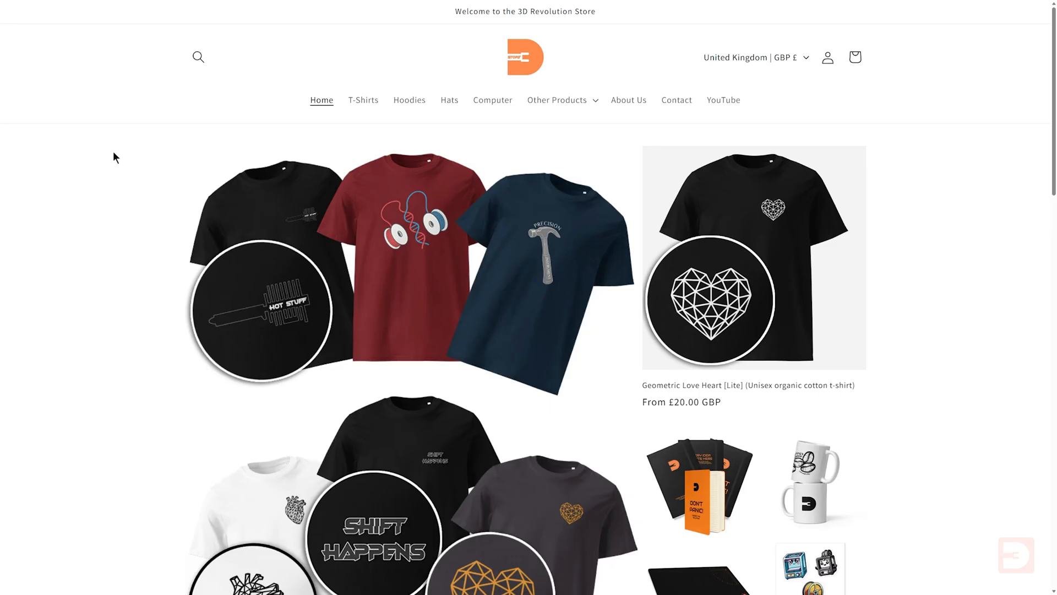
{"action": "scroll", "scroll_direction": "down", "scroll_amount": 3}
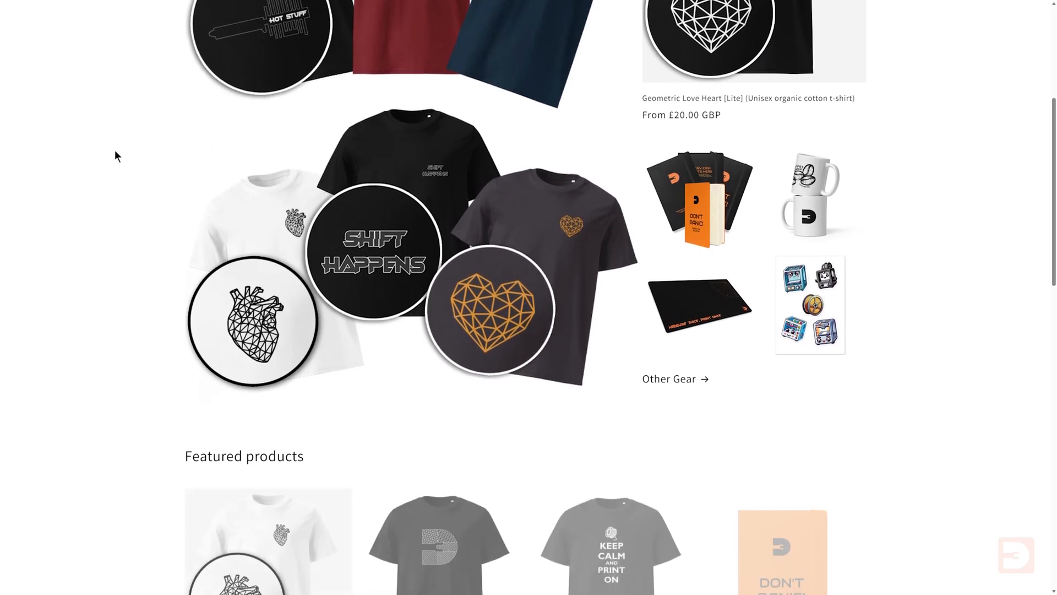
{"action": "scroll", "scroll_direction": "down", "scroll_amount": 3}
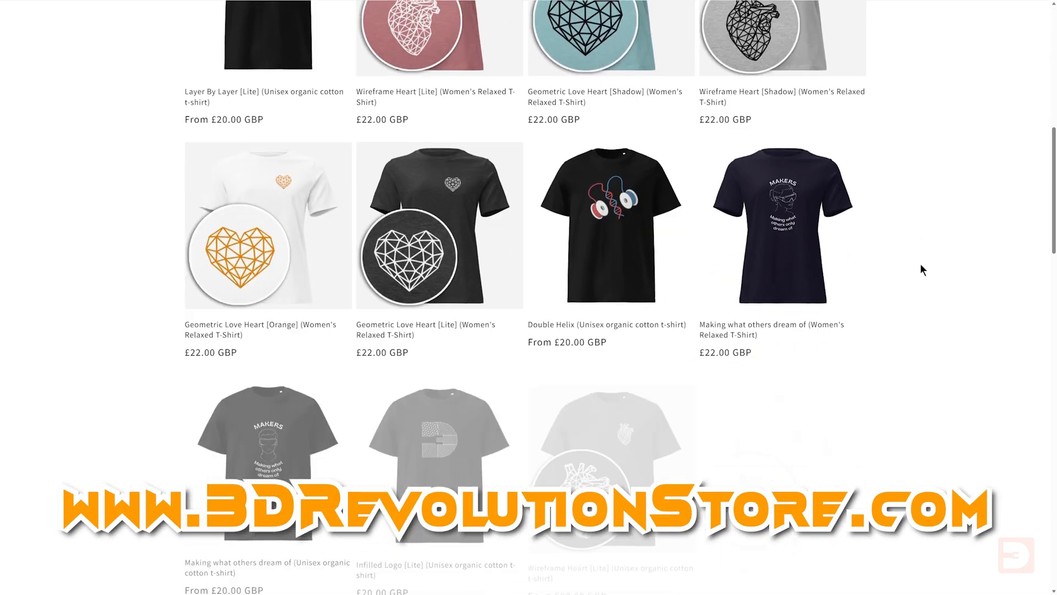
{"action": "scroll", "scroll_direction": "down", "scroll_amount": 3}
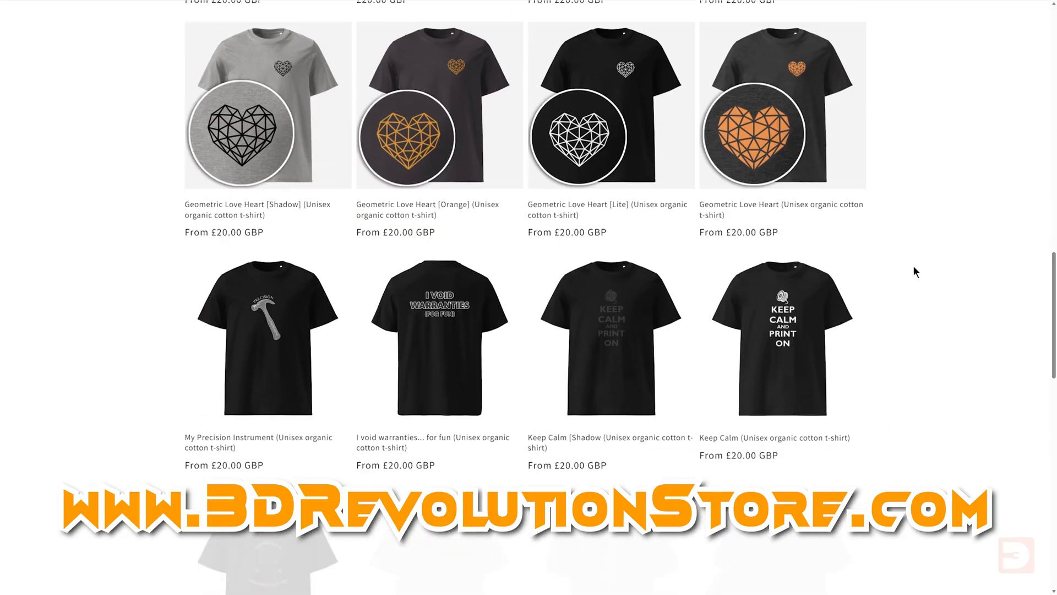
{"action": "left_click", "coordinate": [610, 339]}
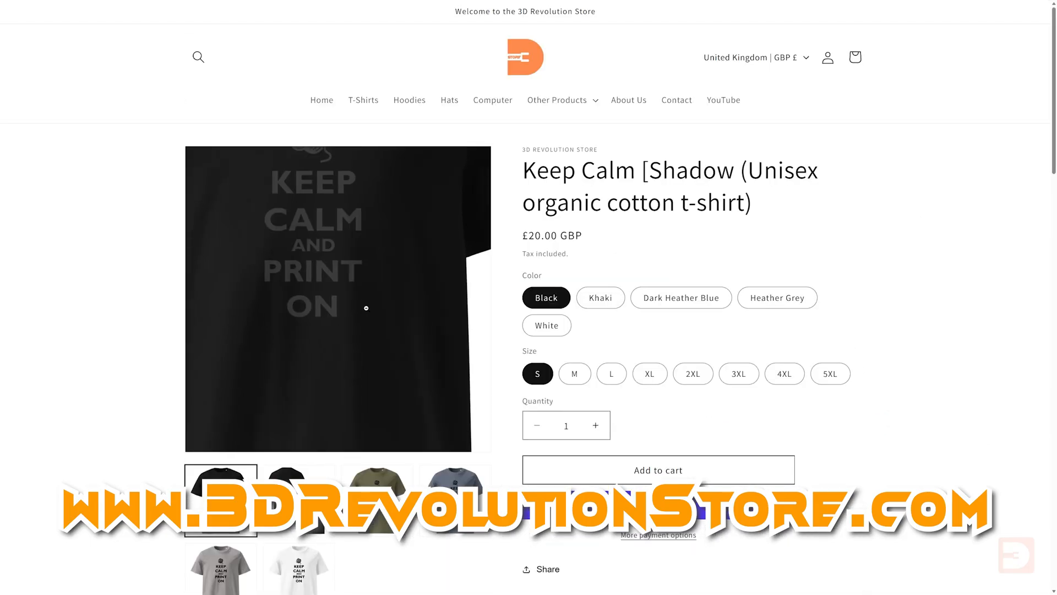